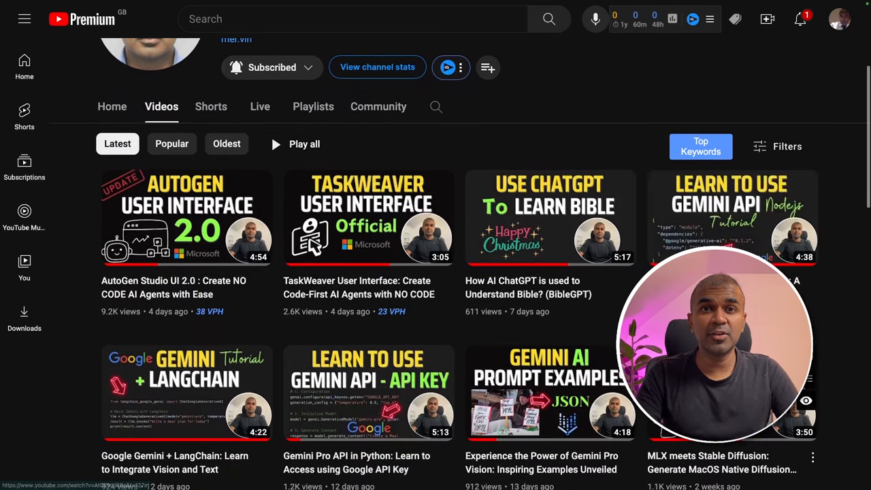
- Search 'solar' in LM Studio and start downloading a quantized SOLAR-10.7B-Instruct GGUF file
scroll("down", 3)
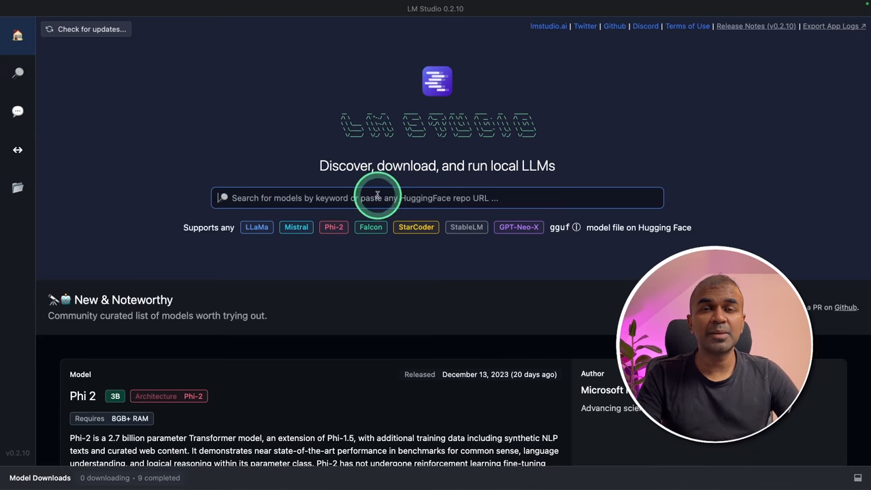
type("solar")
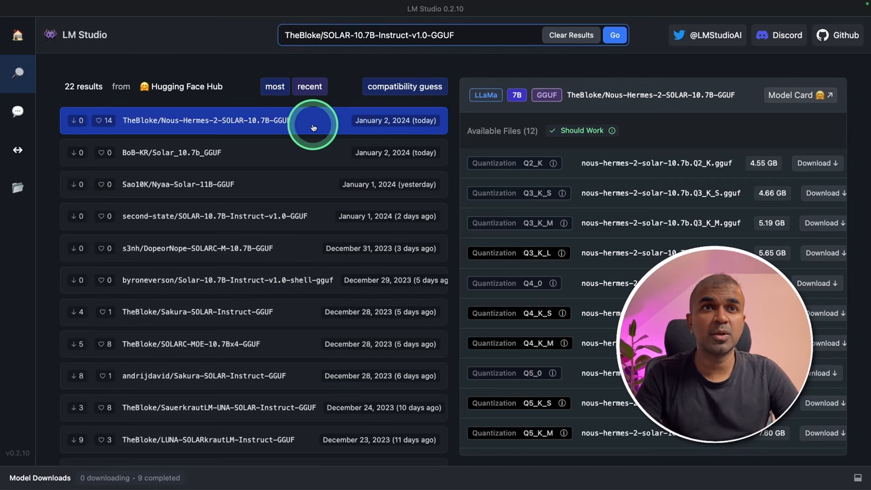
left_click(614, 35)
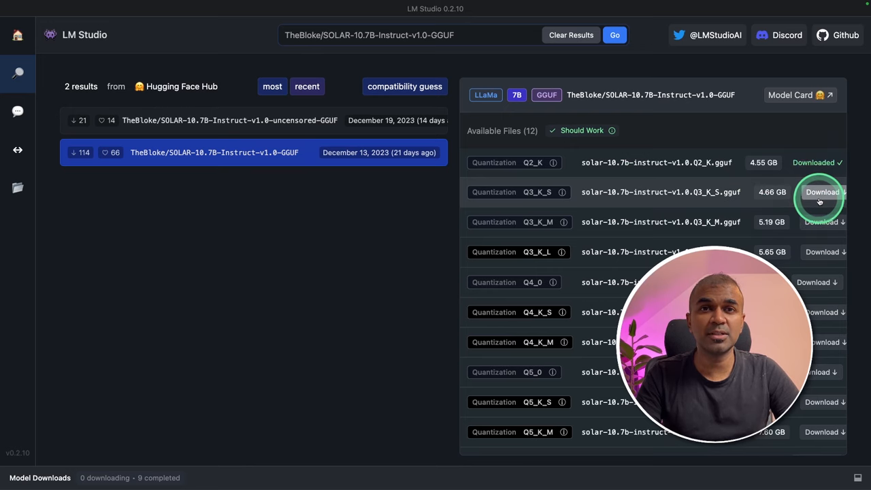
left_click(18, 113)
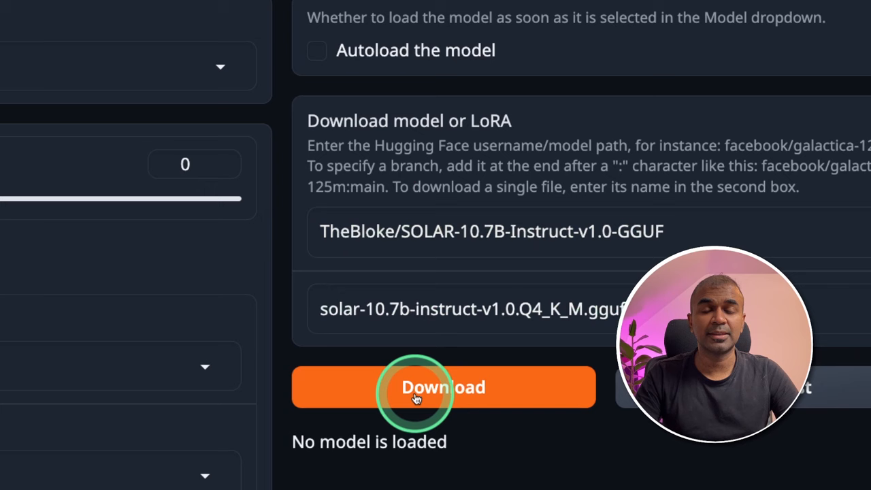
mouse_move(575, 343)
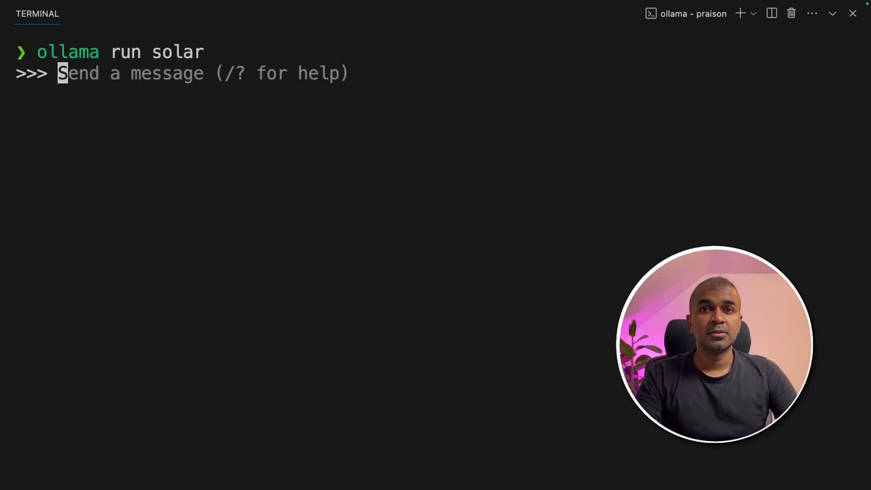
- Ask SOLAR to 'Create a daily meal plan for me' and read through the generated output
type("Create a daily meal plan for me")
type("Create a cover letter")
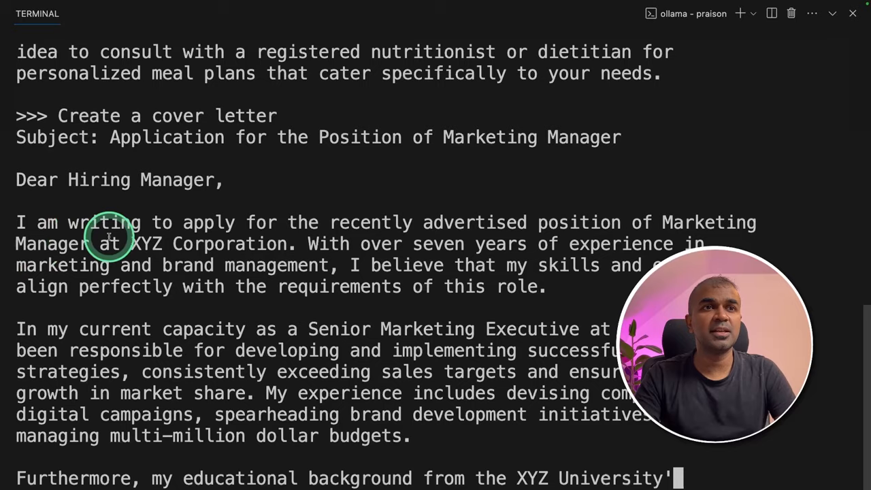
scroll("down", 3)
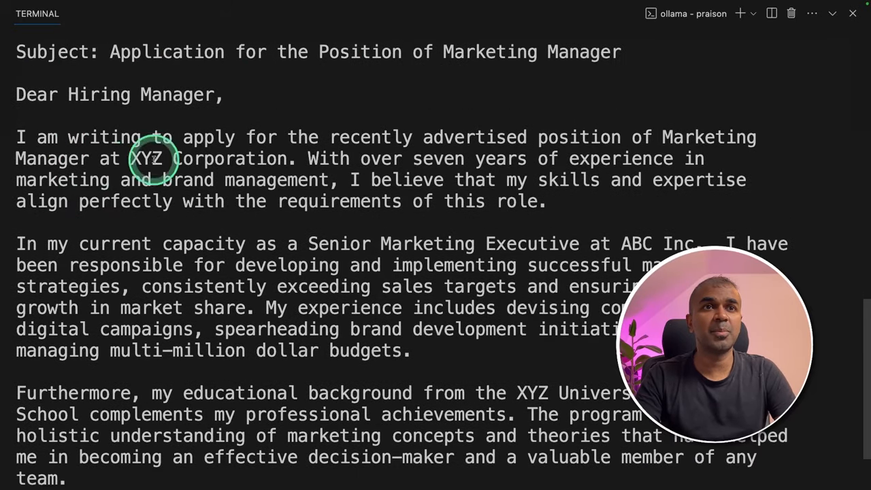
mouse_move(722, 147)
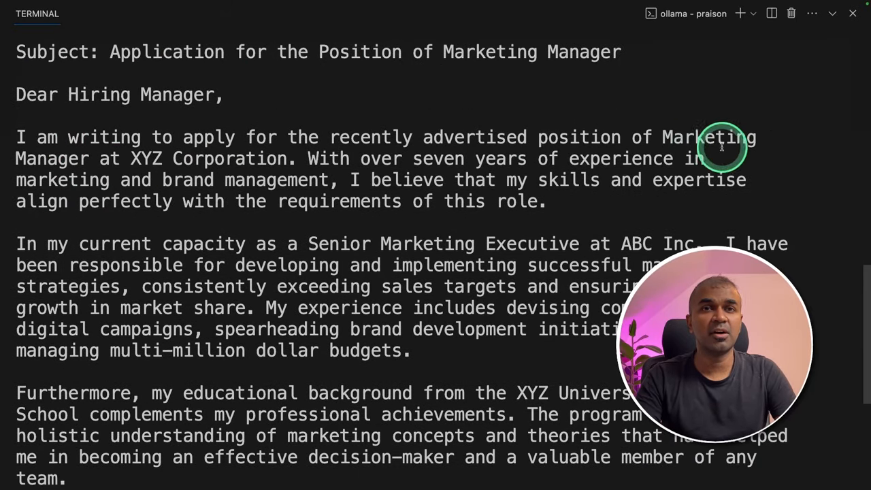
mouse_move(142, 166)
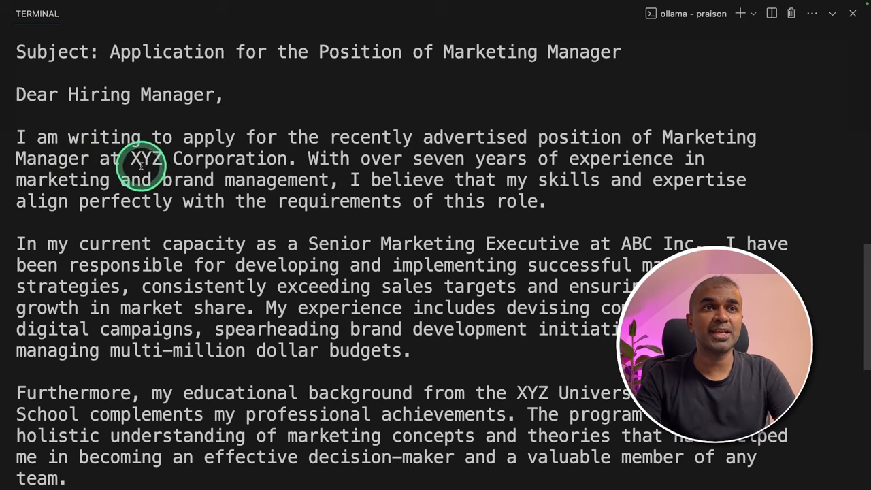
scroll("down", 3)
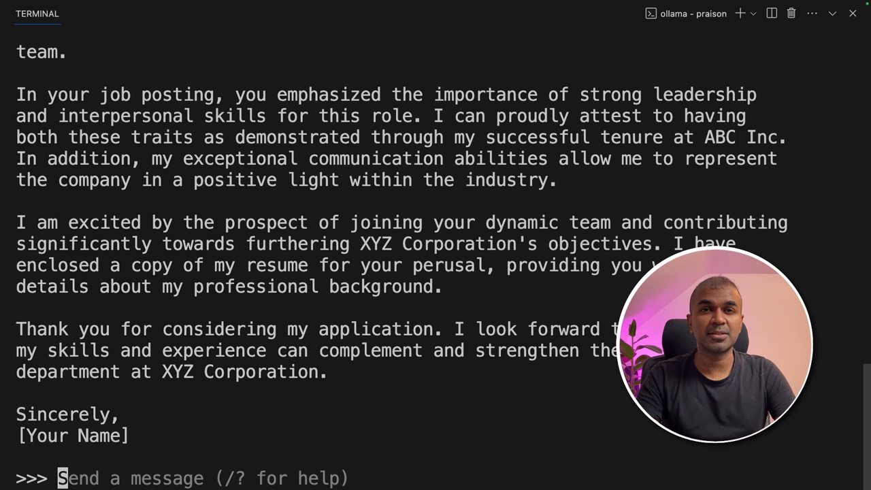
- Ask SOLAR the 8 x (5 + 2) - 4^2 + 16/2 arithmetic, umbrella, and 'She don't know' grammar questions
type("Calculate 8 x (5 + 2) - 4^2 + 16/2")
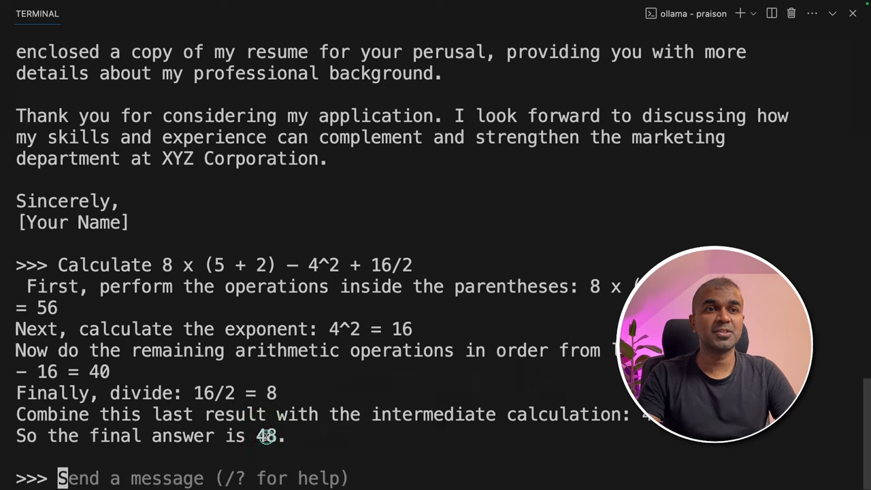
type("If it's raining, should you take an umbrella?")
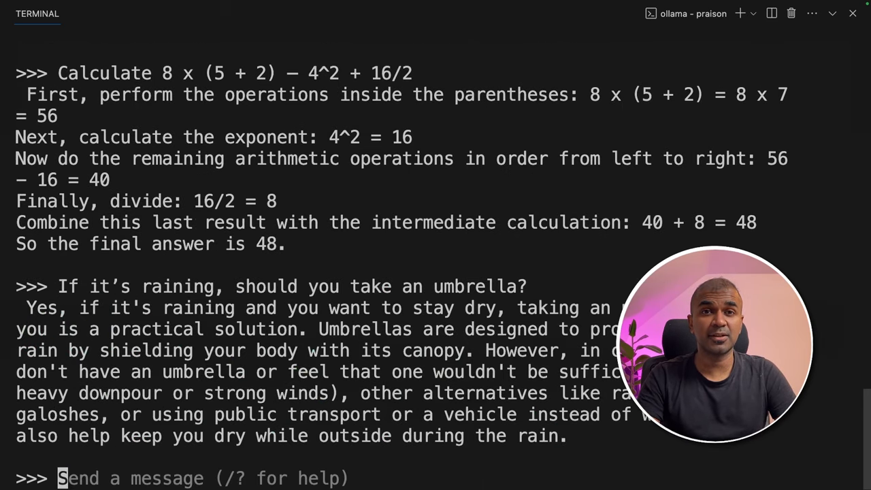
type("Correct the sentence: \"She don't know.\"")
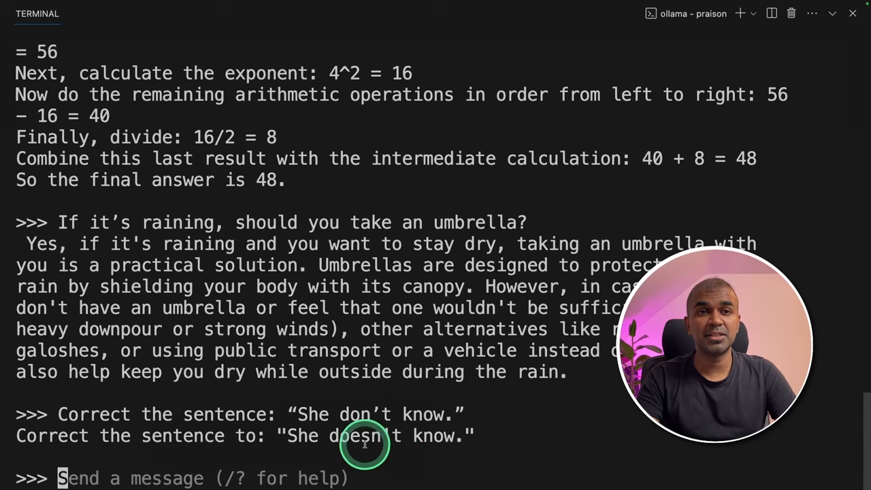
- Ask who was UK Prime Minister in 2012, then request a Python factorial-of-5 function
type("Who is the Prime Minister of the UK in 2012?")
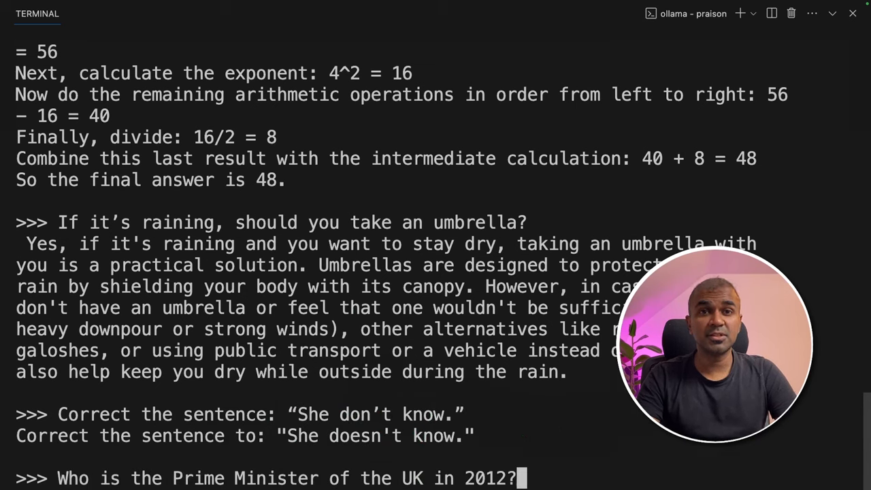
left_click(599, 447)
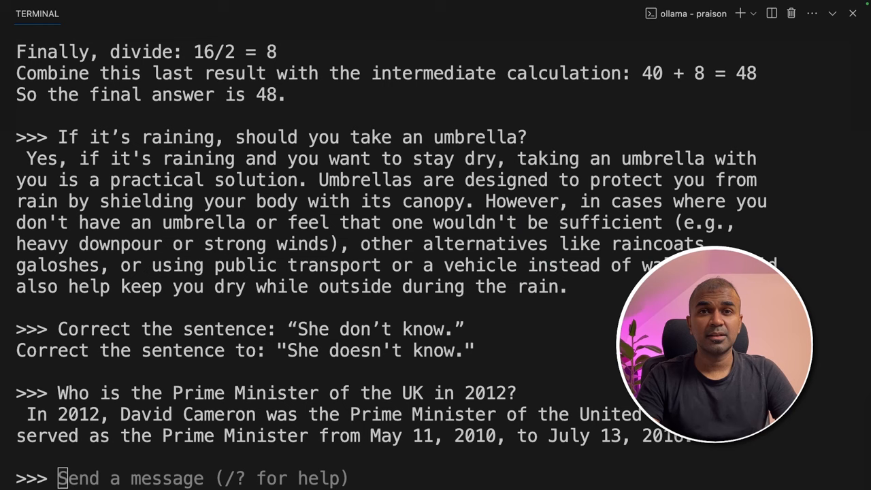
type("Write a Python function to find the factorial of 5.")
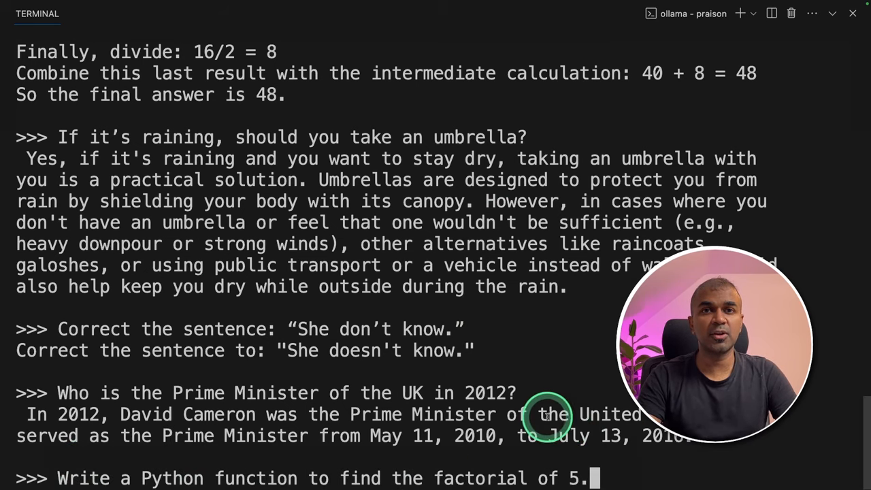
- Review the test.py crash output and highlight the 'Hit Own Body' game-over reason
scroll("down", 3)
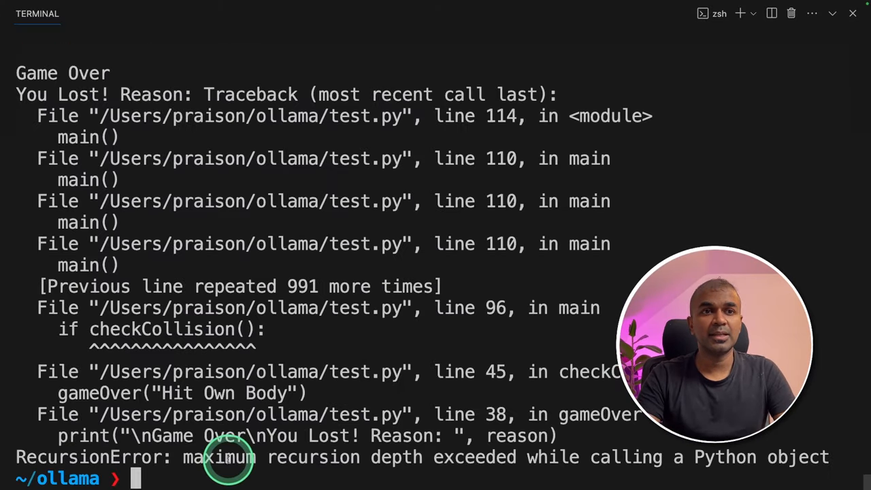
left_click_drag(182, 457, 520, 457)
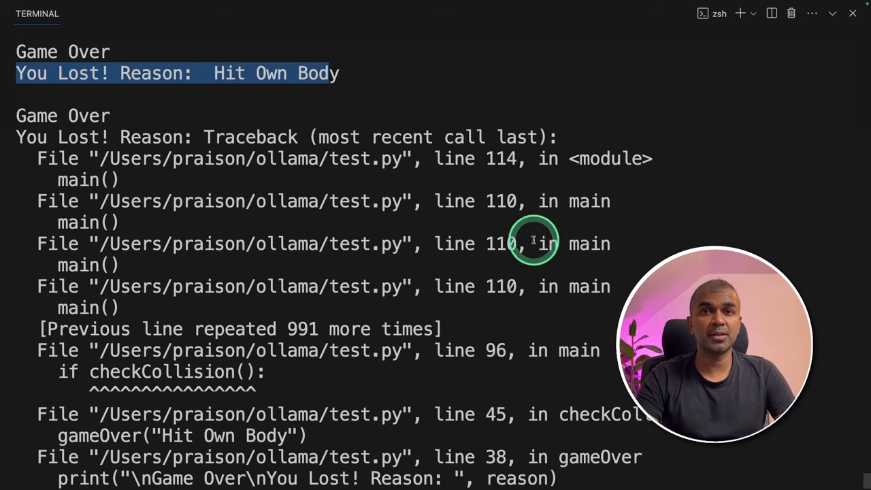
- Select the 'You Lost! Reason: Hit Own Body' line above the traceback
left_click_drag(534, 243, 324, 321)
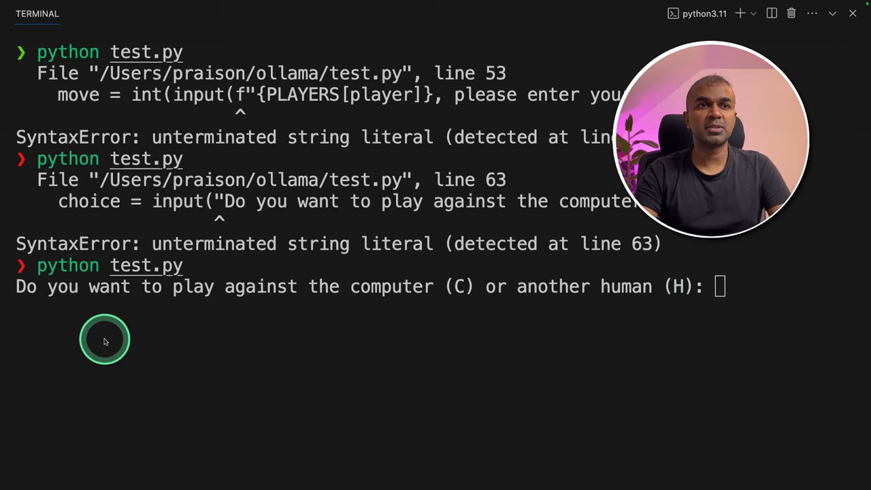
mouse_move(558, 318)
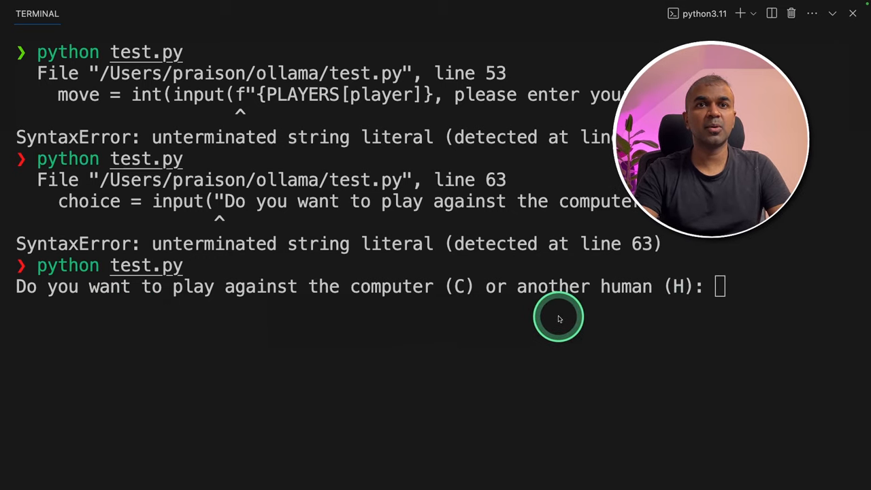
- Play tic-tac-toe against the computer as player 1, entering moves 1, 2, 4 and 6
type("C")
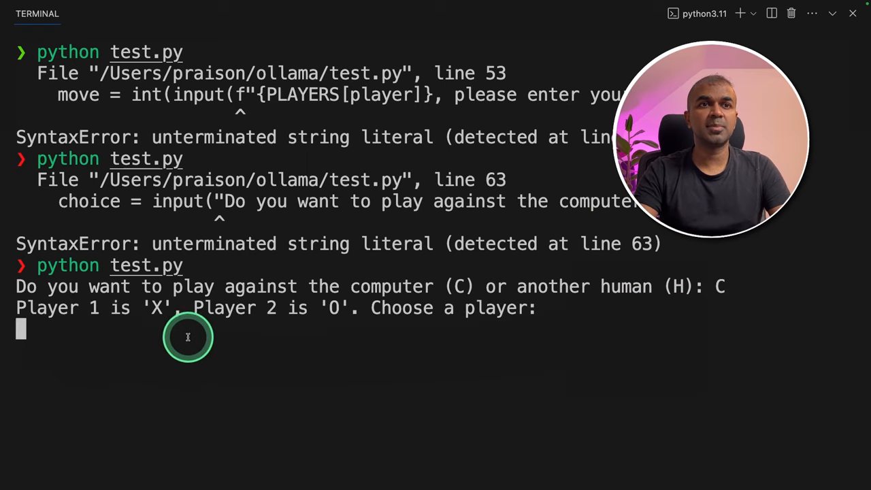
mouse_move(515, 338)
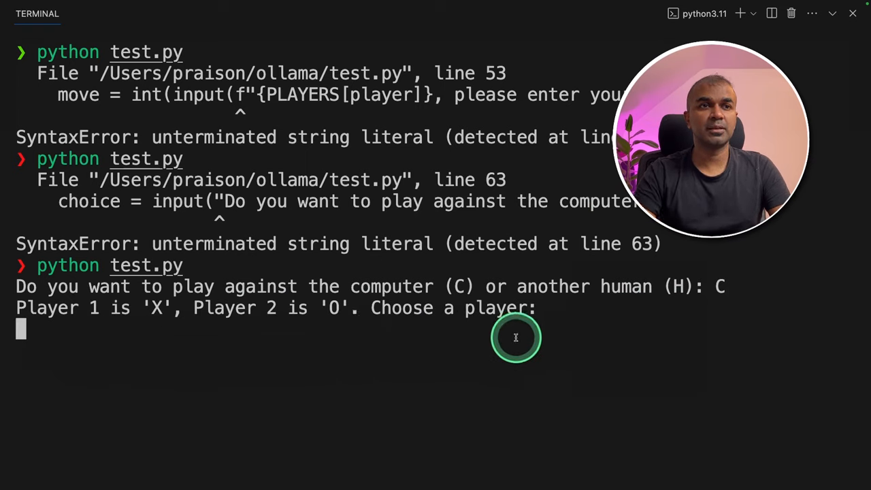
type("1")
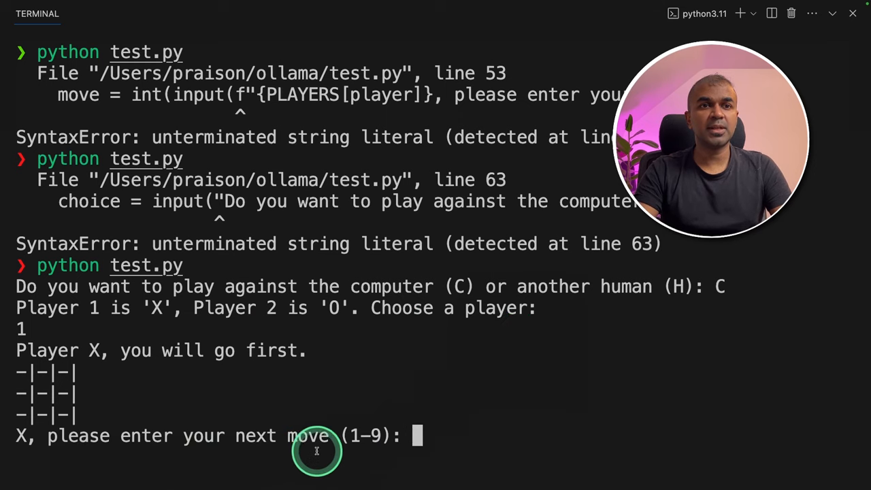
type("1")
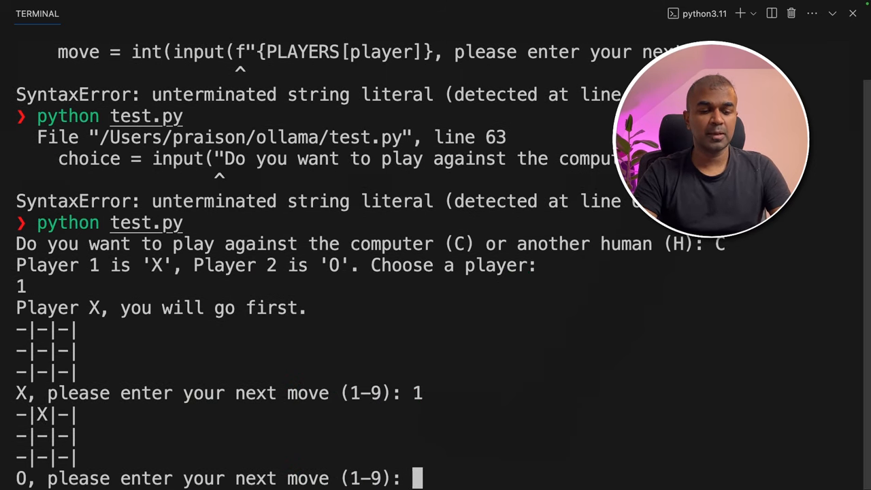
type("2")
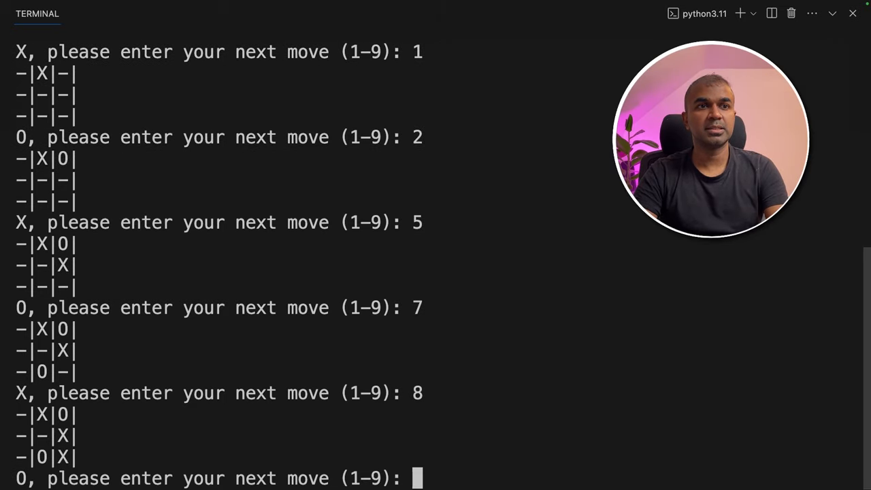
type("4")
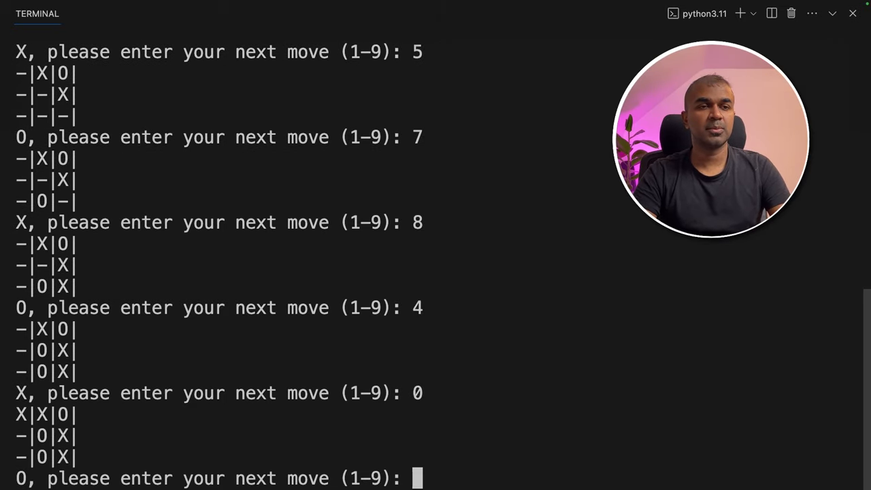
type("6")
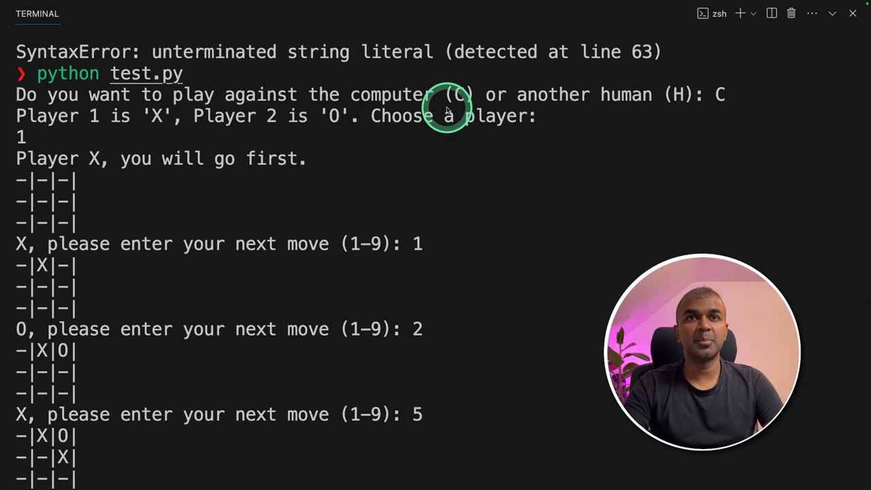
mouse_move(688, 87)
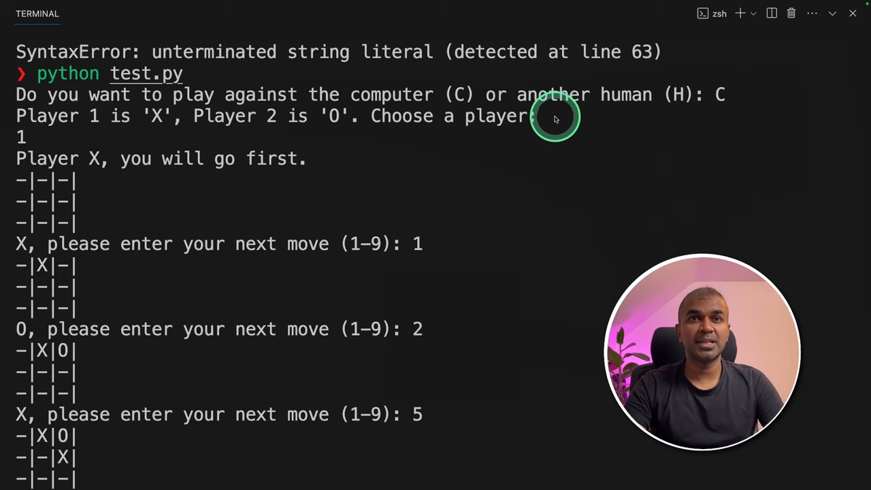
mouse_move(746, 131)
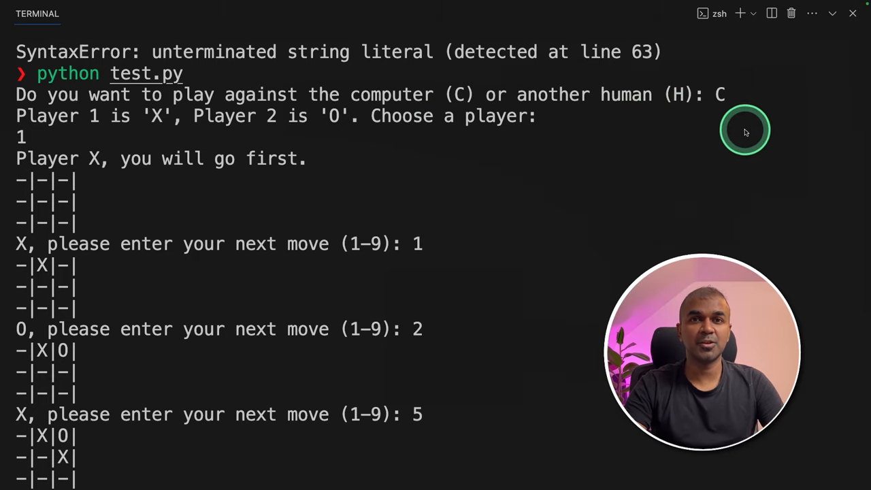